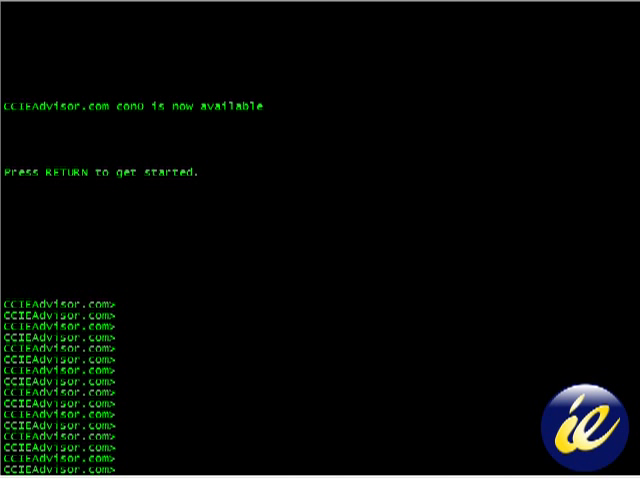
pyautogui.moveTo(97, 247)
pyautogui.write('sh')
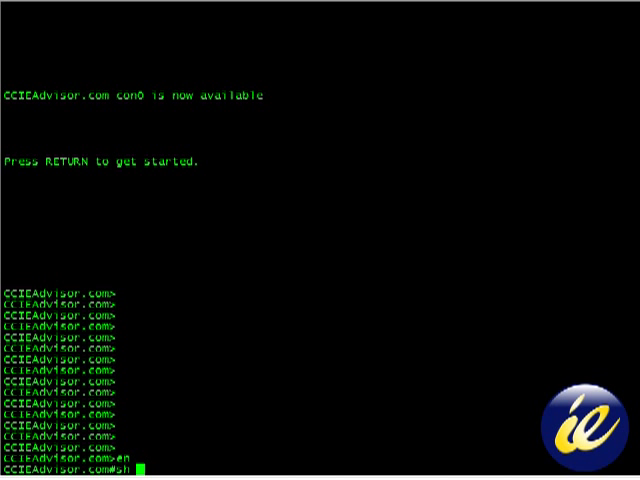
# Enter 'en' at the switch console to reach privileged EXEC mode.
pyautogui.write('int')
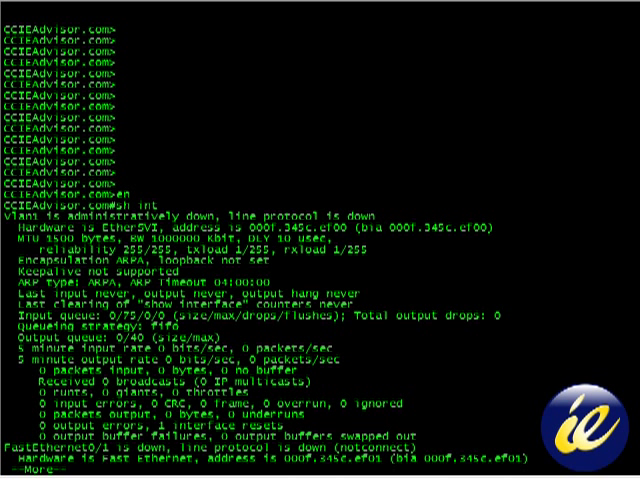
pyautogui.moveTo(203, 226)
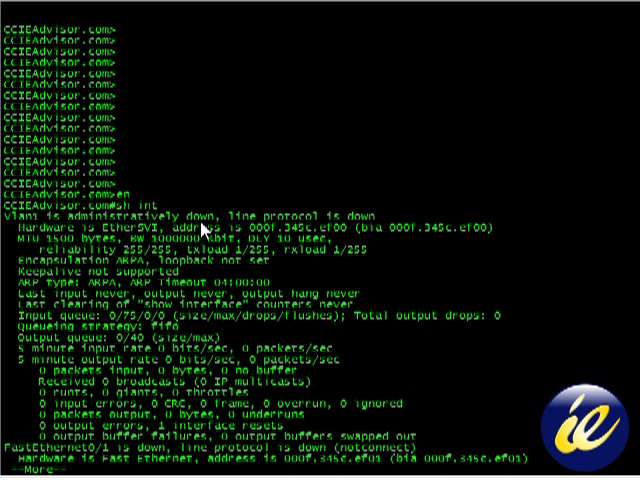
pyautogui.moveTo(333, 248)
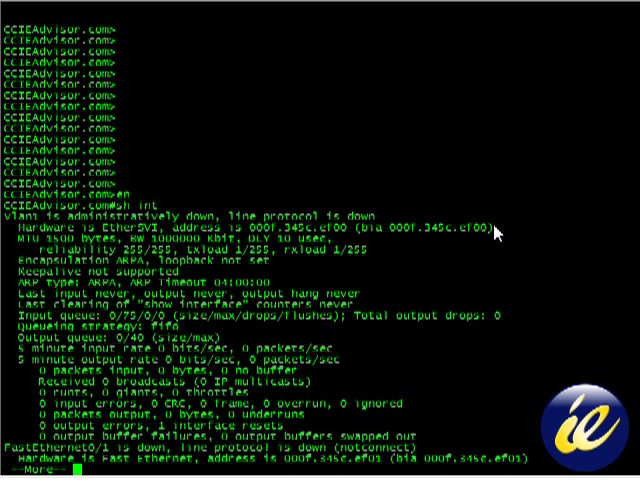
# Highlight the Vlan1 burned-in MAC address and its rxload value.
pyautogui.doubleClick(440, 228)
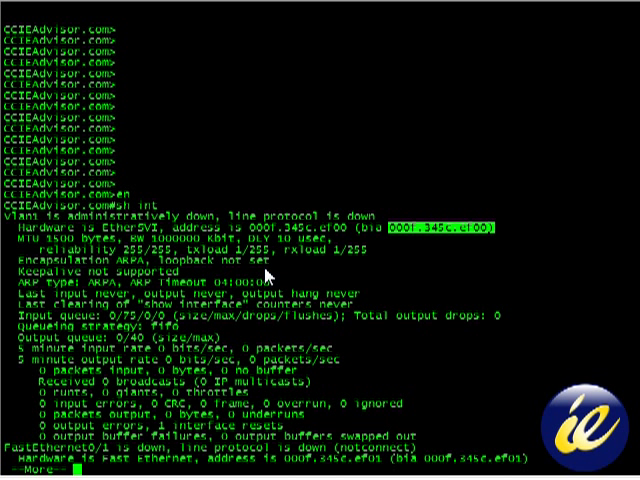
pyautogui.moveTo(270, 278)
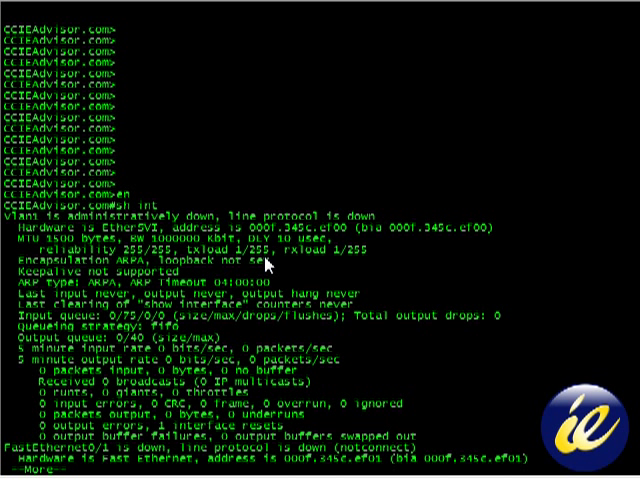
pyautogui.doubleClick(230, 249)
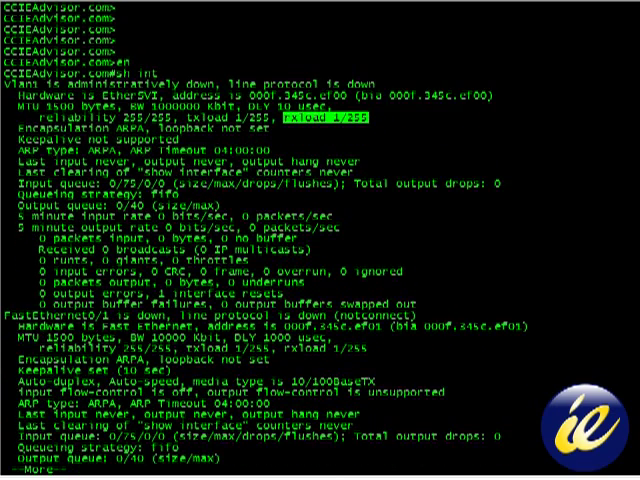
# Page through FastEthernet0/1 counters until FastEthernet0/2's down/notconnect details appear.
pyautogui.press('space')
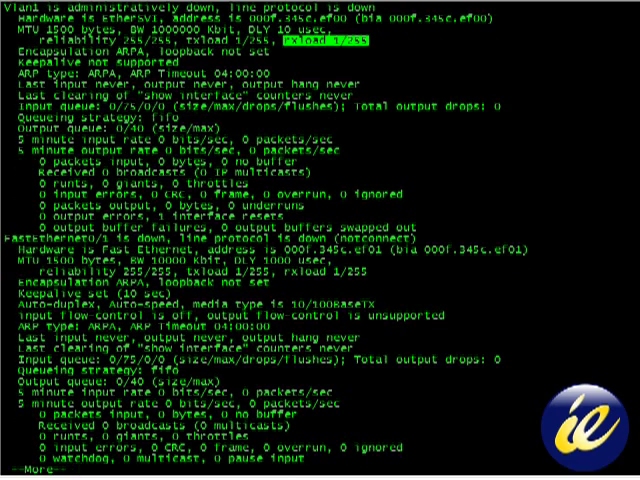
pyautogui.press('space')
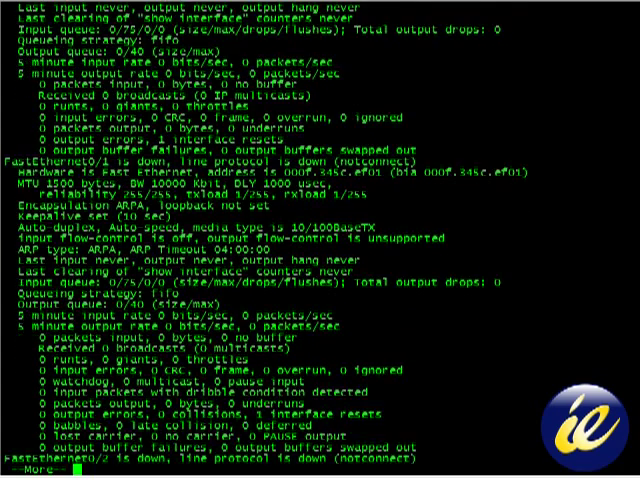
pyautogui.scroll(-3)
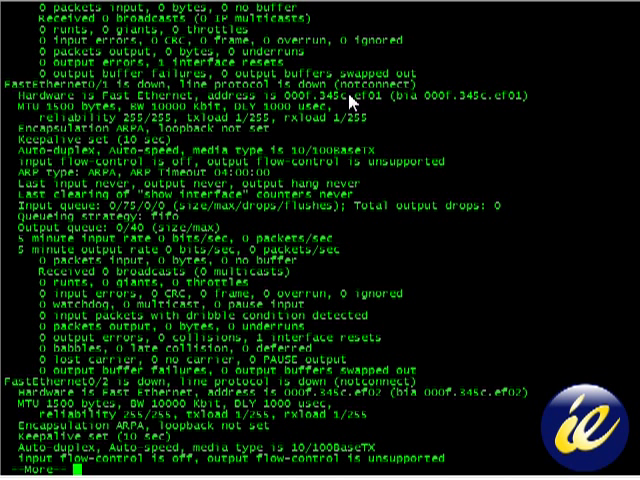
pyautogui.moveTo(323, 115)
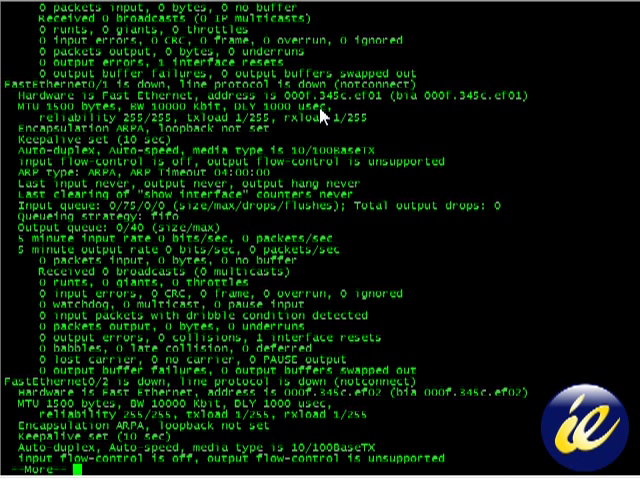
pyautogui.moveTo(325, 113)
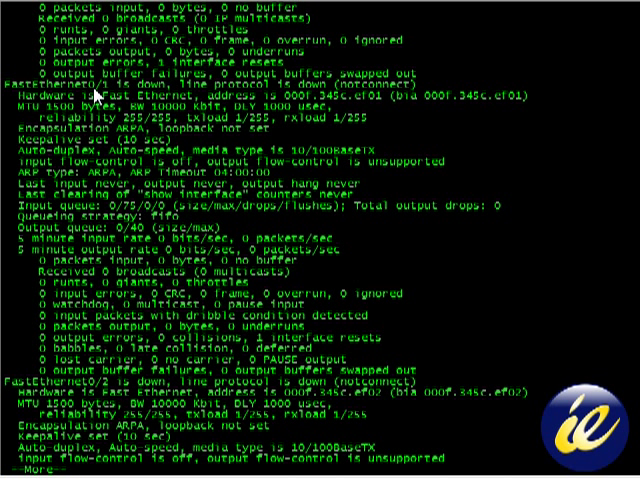
pyautogui.moveTo(203, 96)
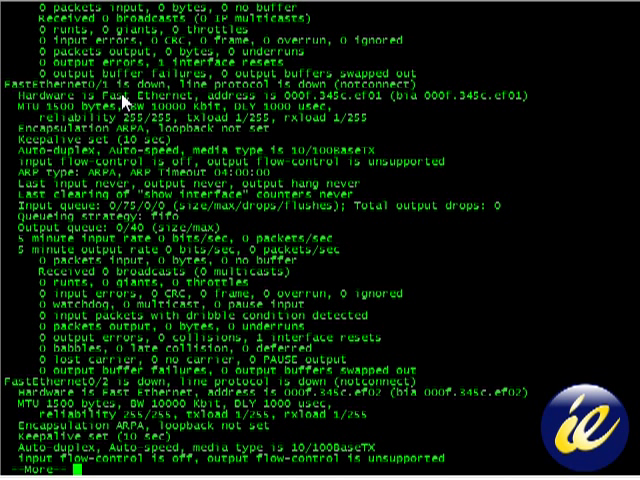
pyautogui.moveTo(155, 105)
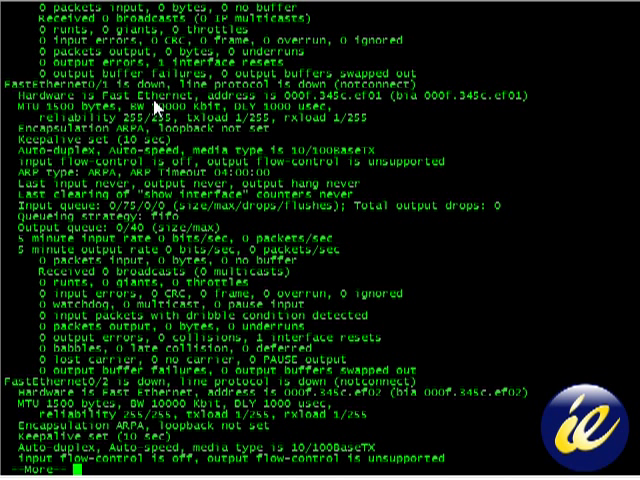
pyautogui.moveTo(525, 102)
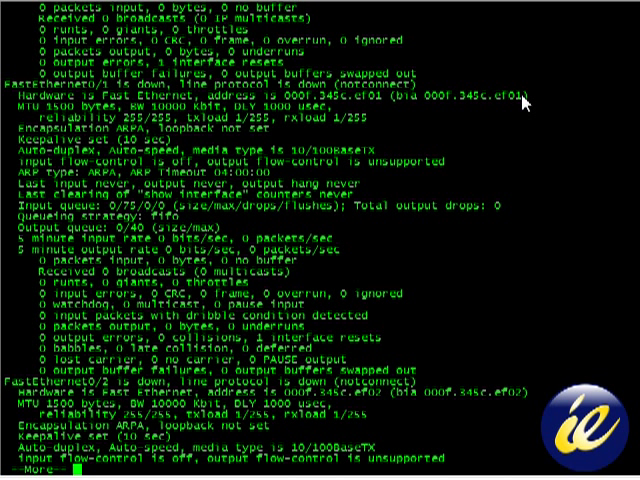
pyautogui.moveTo(428, 95); pyautogui.dragTo(525, 100)
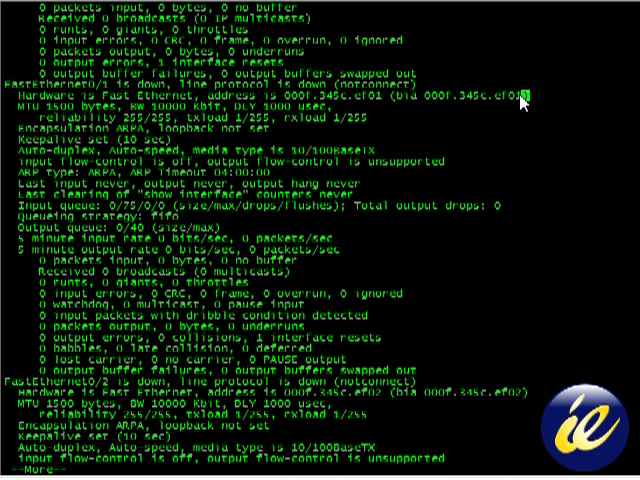
pyautogui.doubleClick(480, 95)
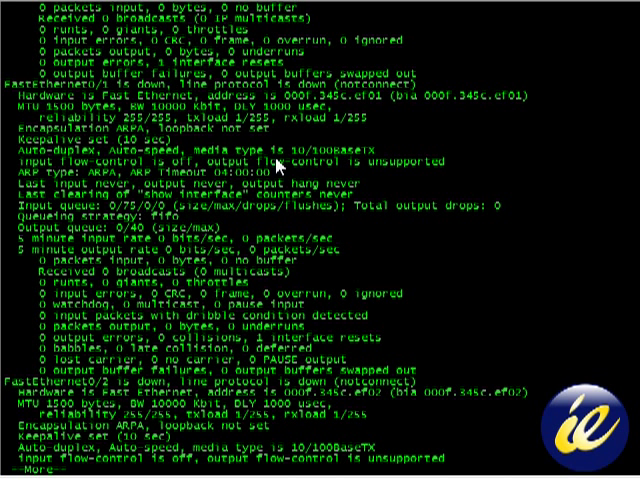
pyautogui.moveTo(278, 163)
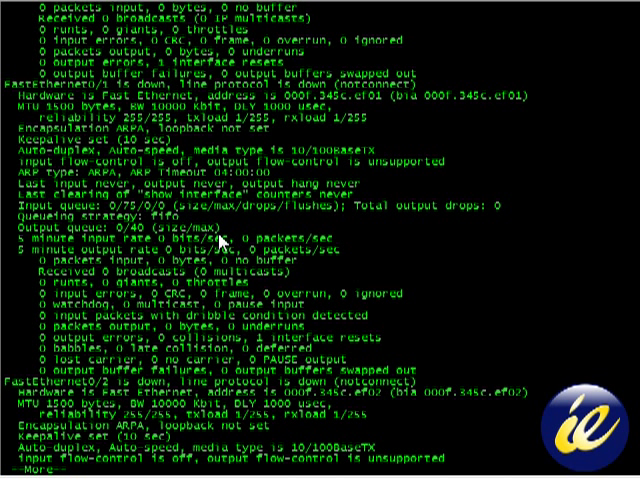
pyautogui.moveTo(218, 231)
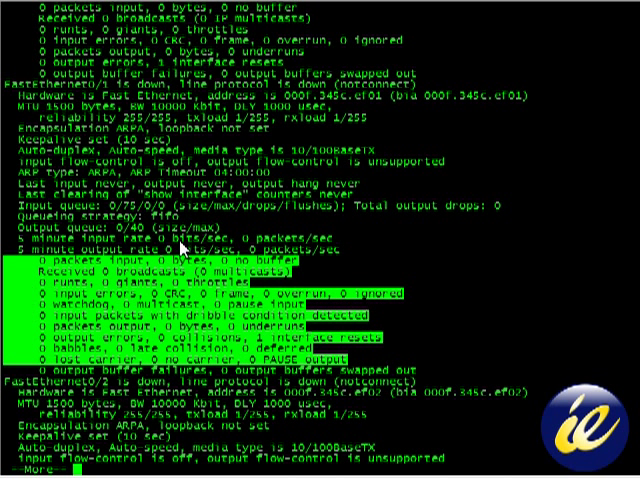
pyautogui.moveTo(188, 365)
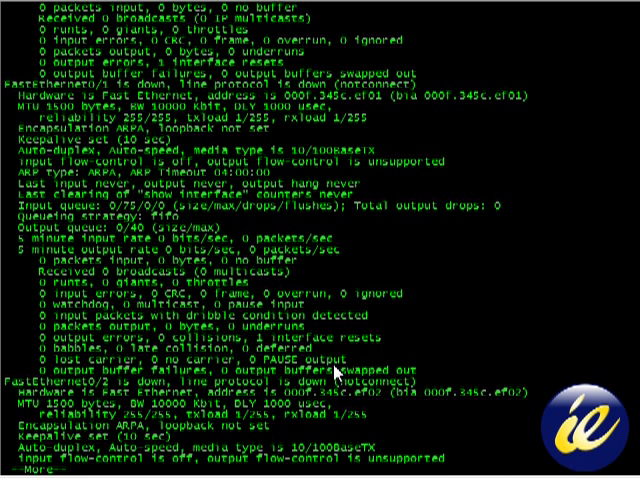
pyautogui.moveTo(338, 372)
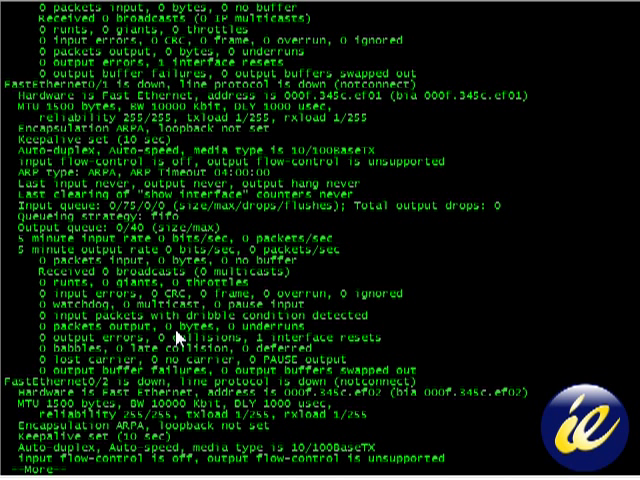
pyautogui.doubleClick(175, 292)
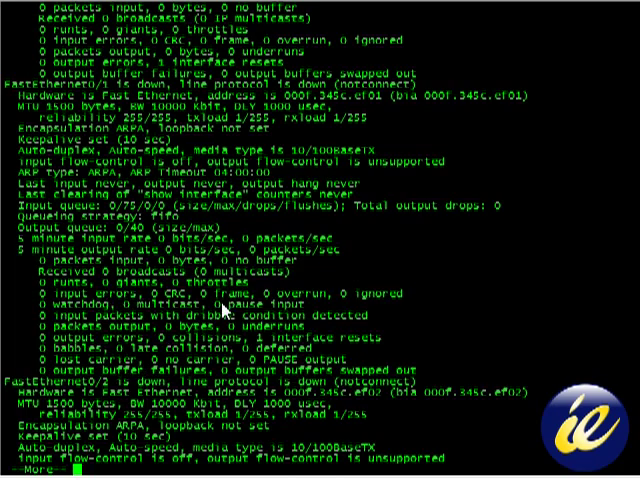
# Page the listing down to FastEthernet0/3 and 0/4, both down and notconnect.
pyautogui.press('space')
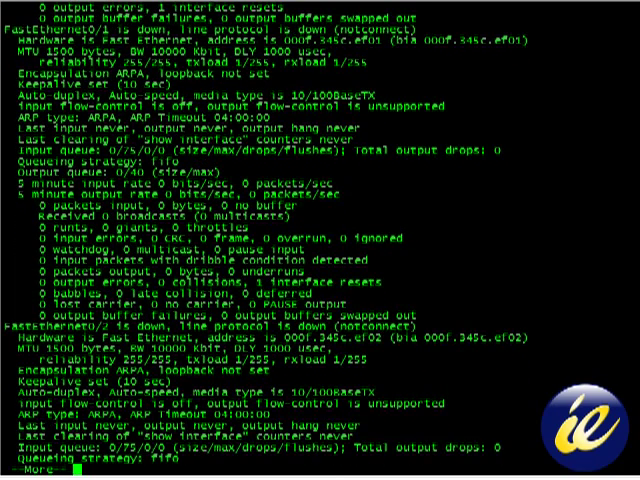
pyautogui.press('space')
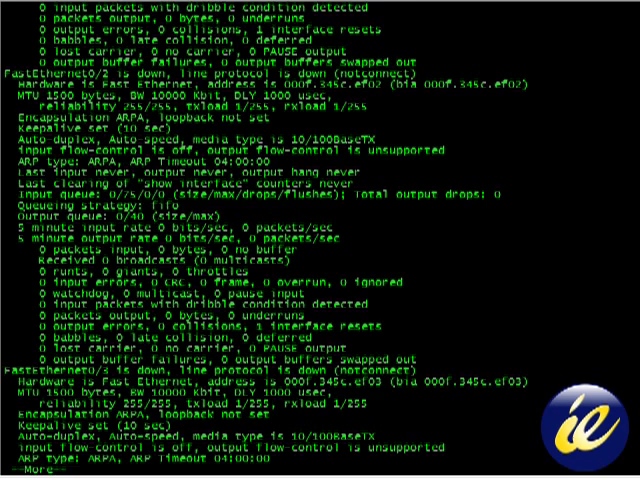
pyautogui.scroll(-3)
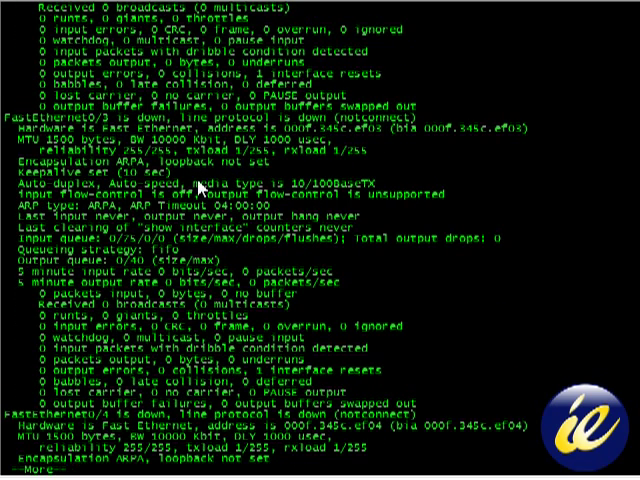
pyautogui.scroll(-3)
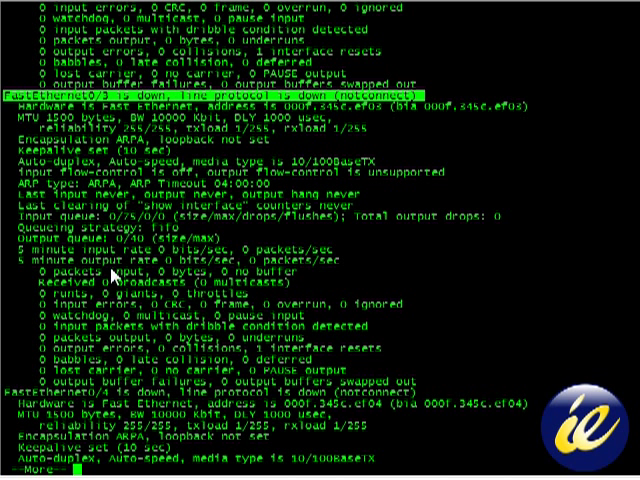
pyautogui.moveTo(170, 162)
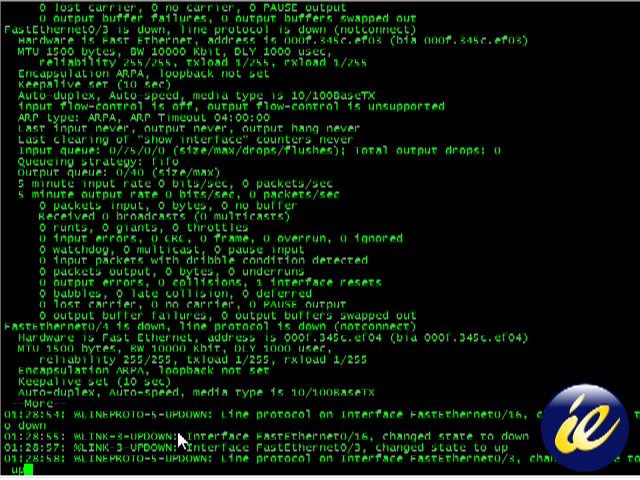
# Scroll to view FastEthernet0/3 up/connected at full-duplex 100Mb/s.
pyautogui.scroll(-3)
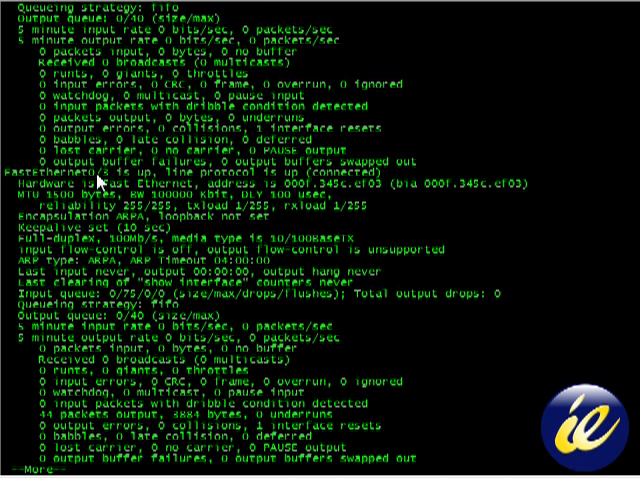
pyautogui.moveTo(277, 181)
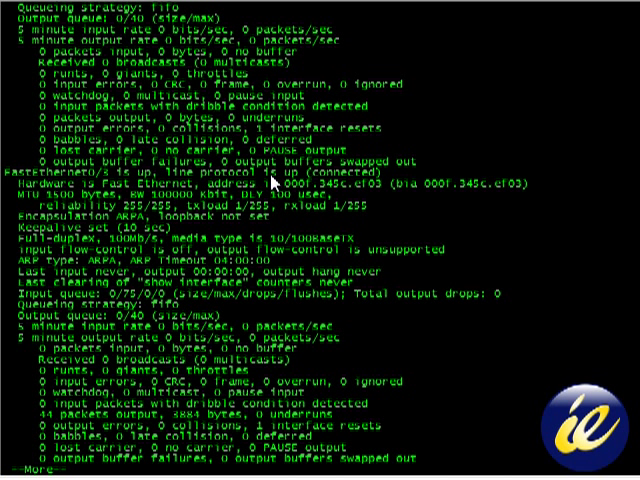
pyautogui.moveTo(395, 183)
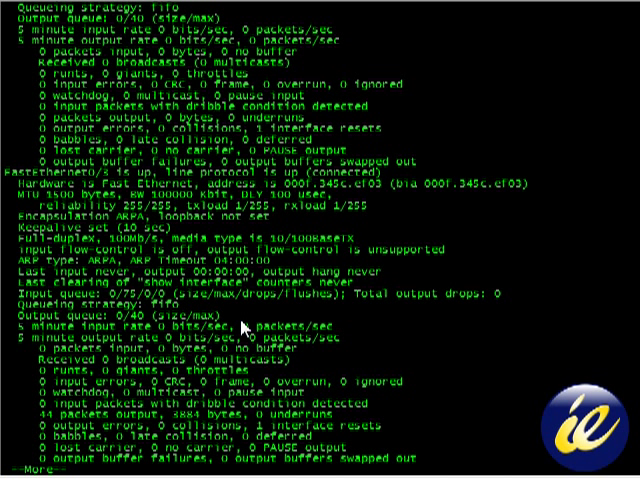
pyautogui.moveTo(270, 424)
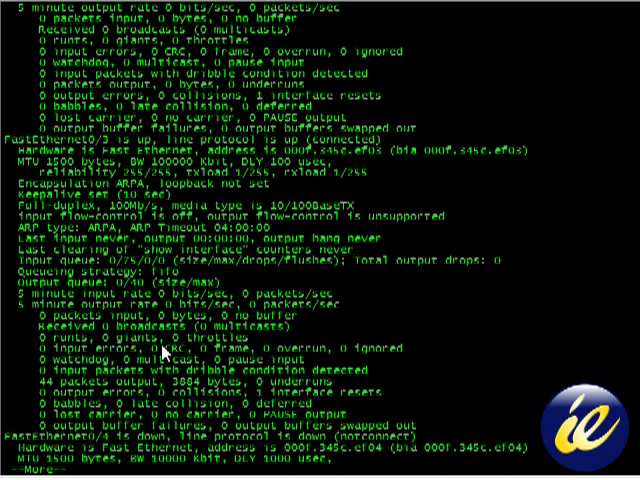
pyautogui.moveTo(232, 355)
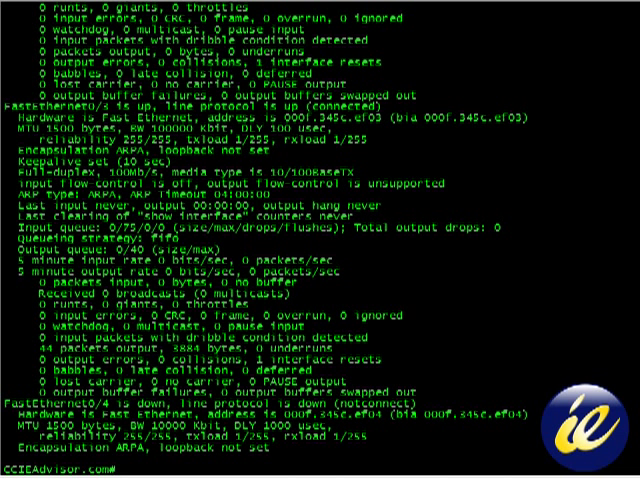
pyautogui.moveTo(375, 178)
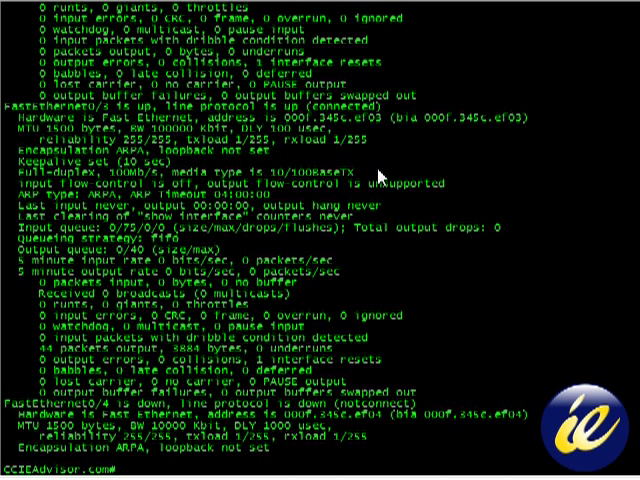
pyautogui.moveTo(377, 175)
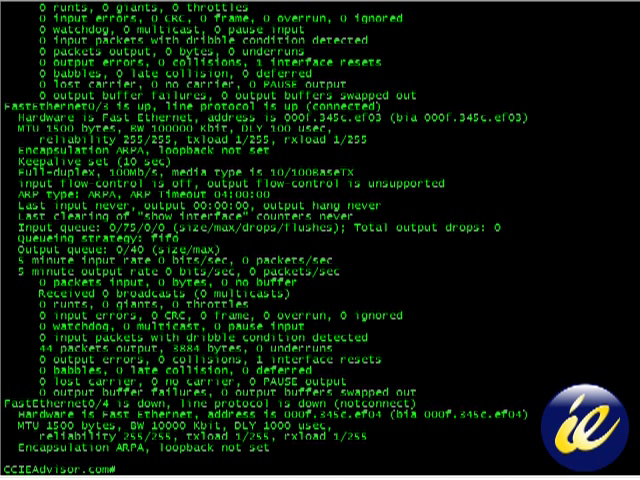